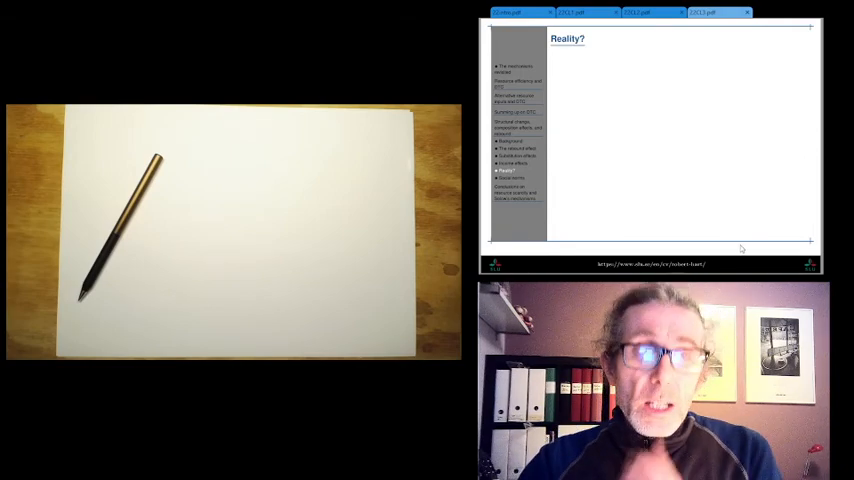
mouse_move(704, 148)
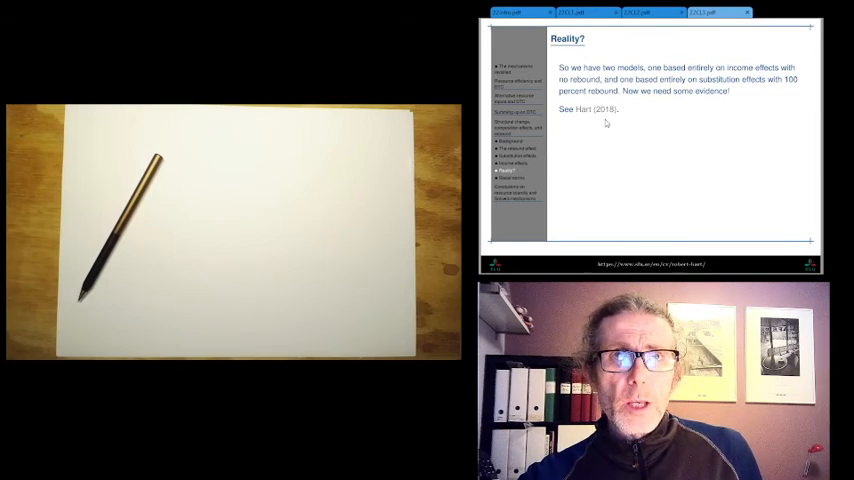
mouse_move(712, 158)
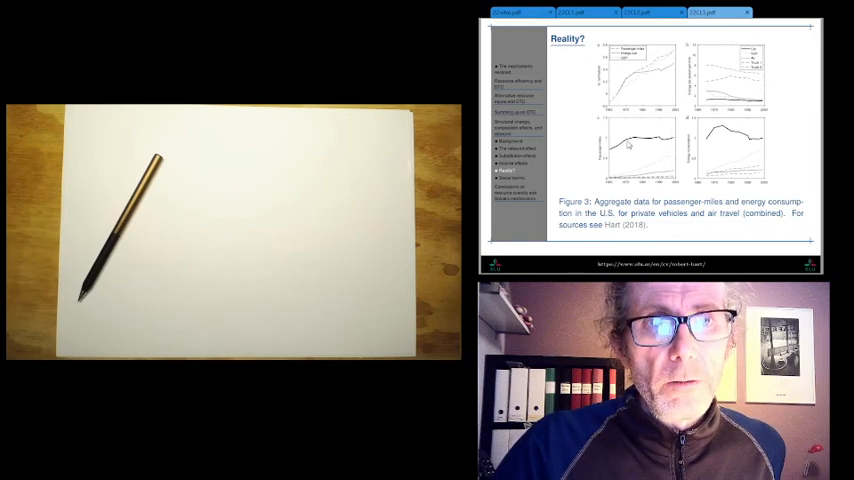
mouse_move(666, 164)
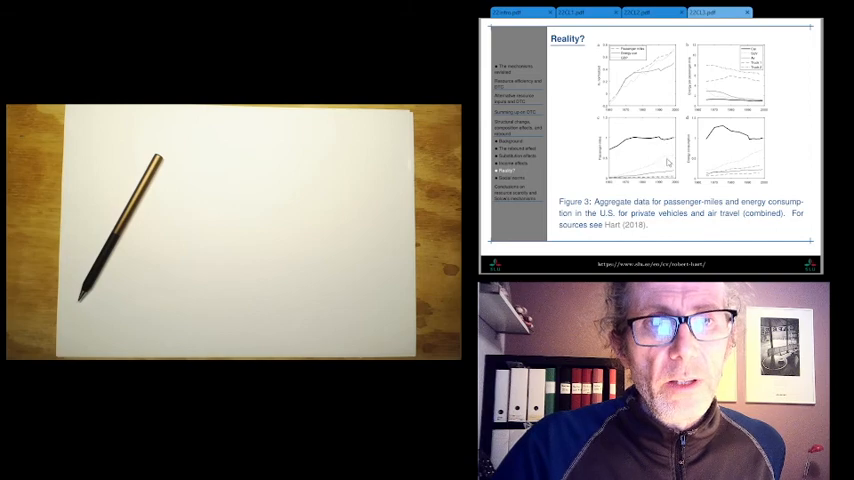